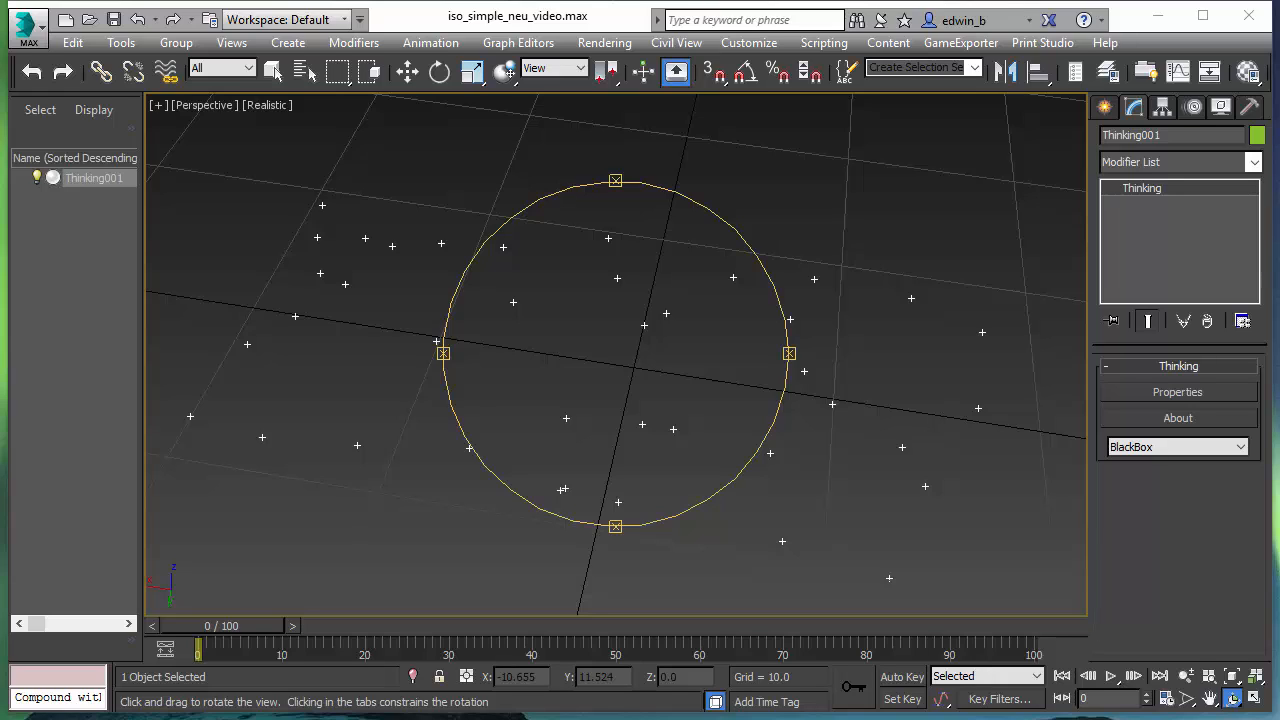
mouse_move(1032, 640)
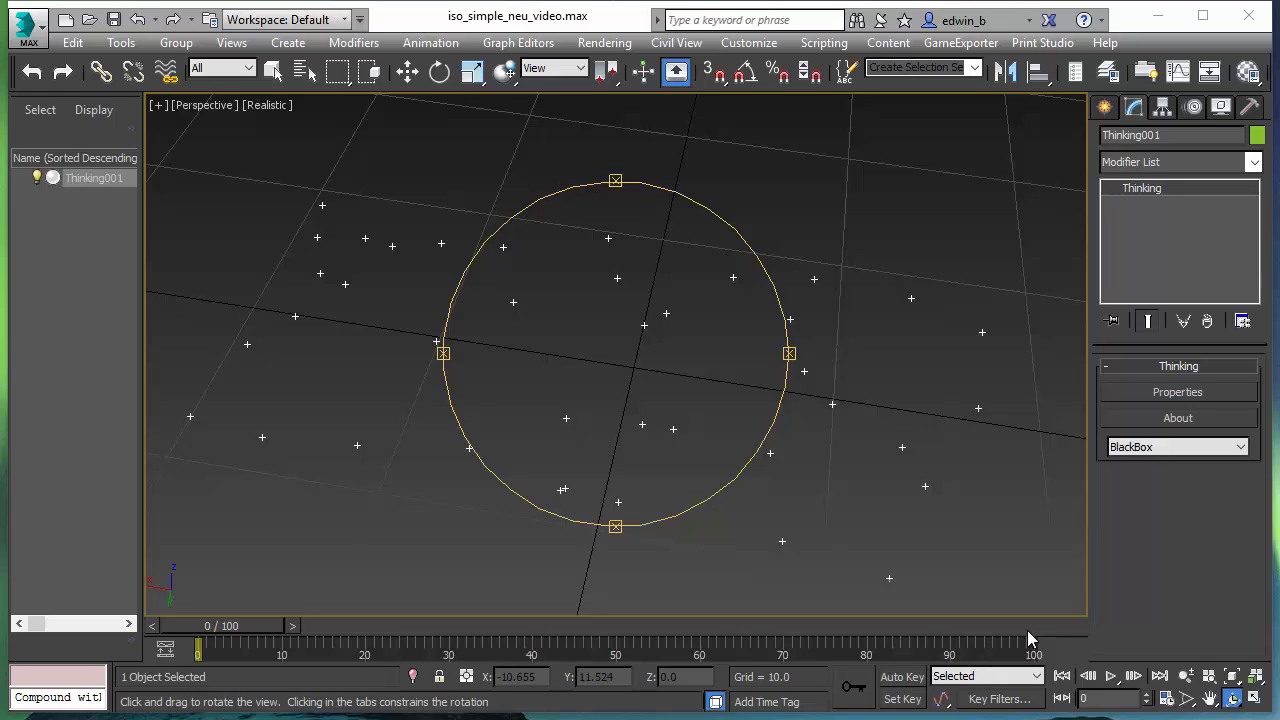
mouse_move(588, 288)
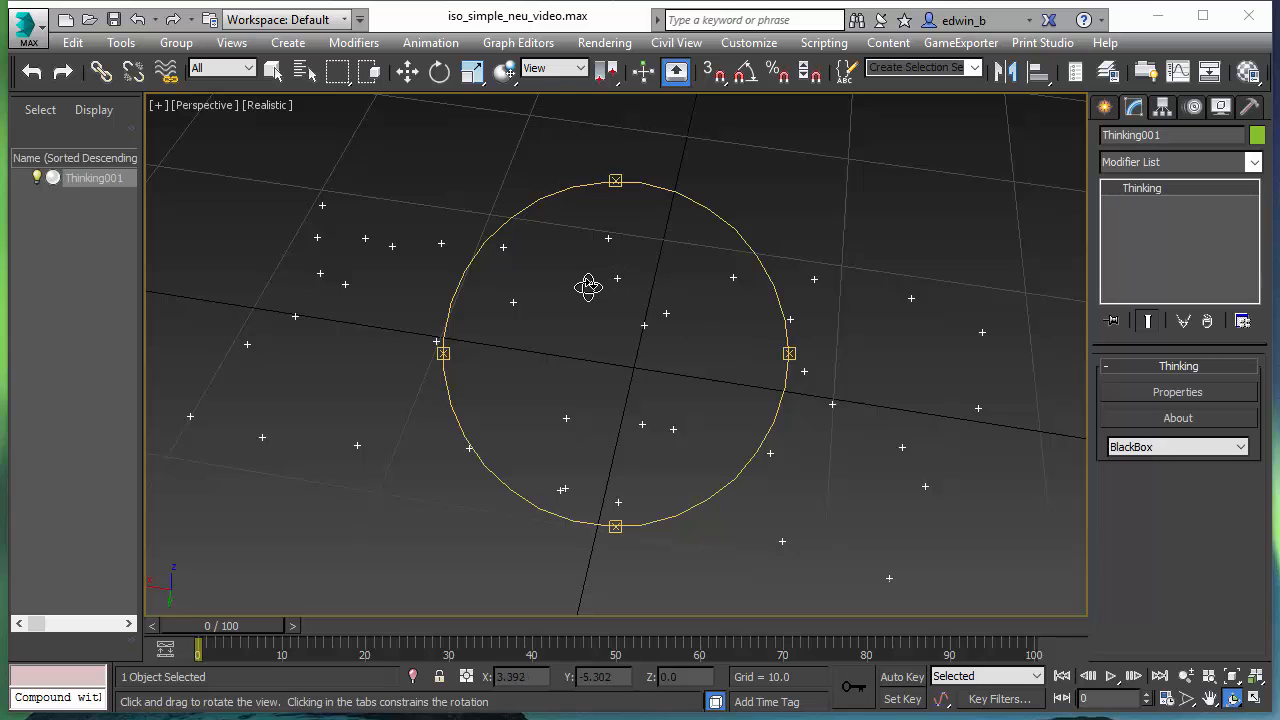
Orbit the viewport to confirm the 39 particles lie on one plane.
drag(588, 288, 612, 216)
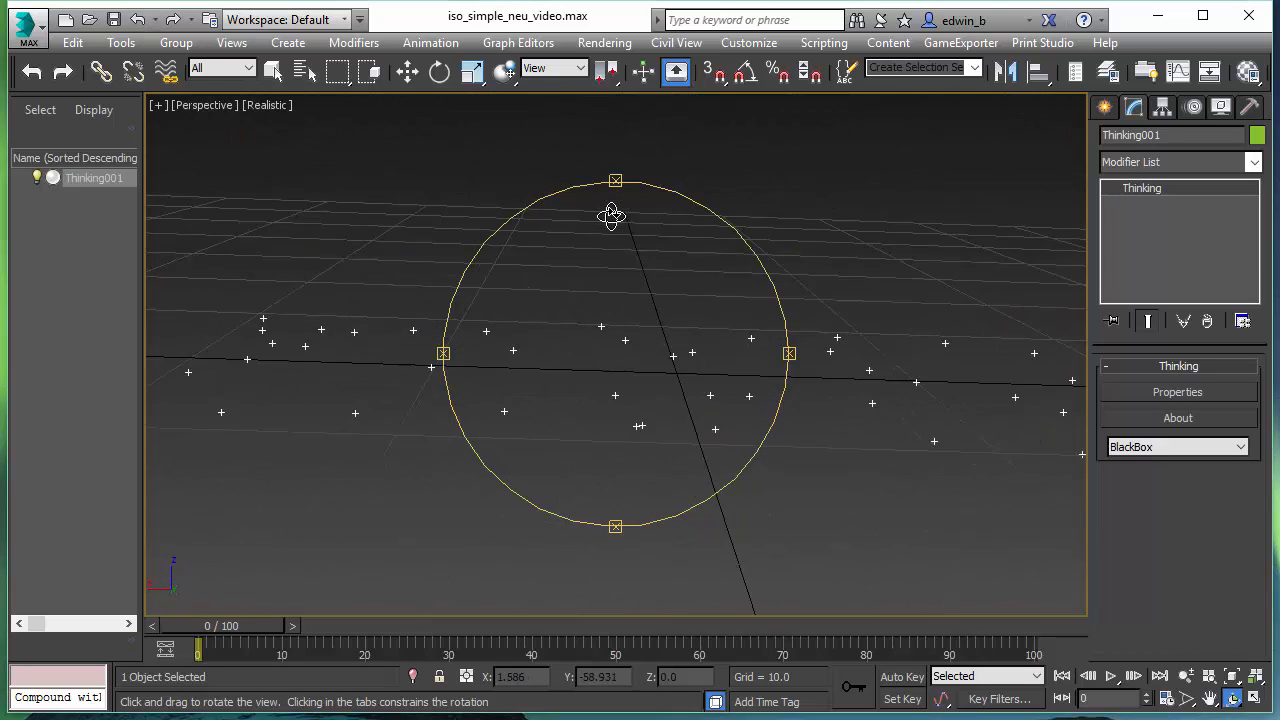
drag(612, 216, 596, 284)
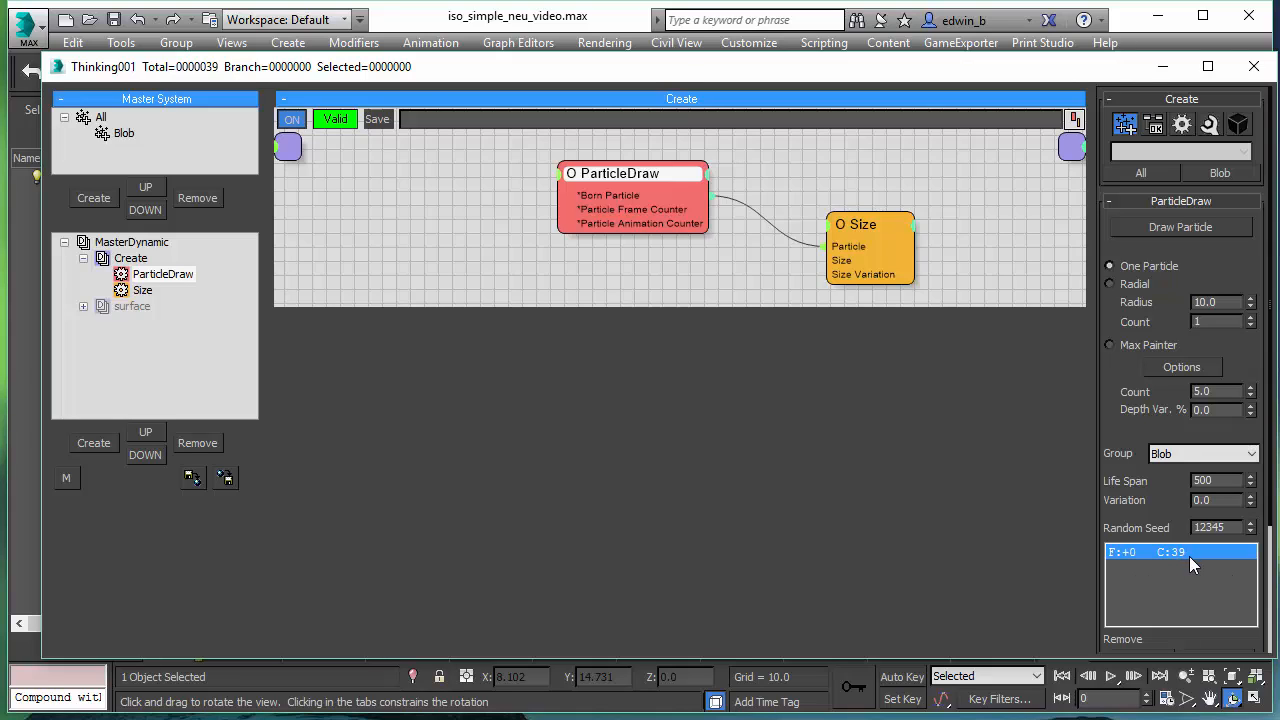
mouse_move(1020, 90)
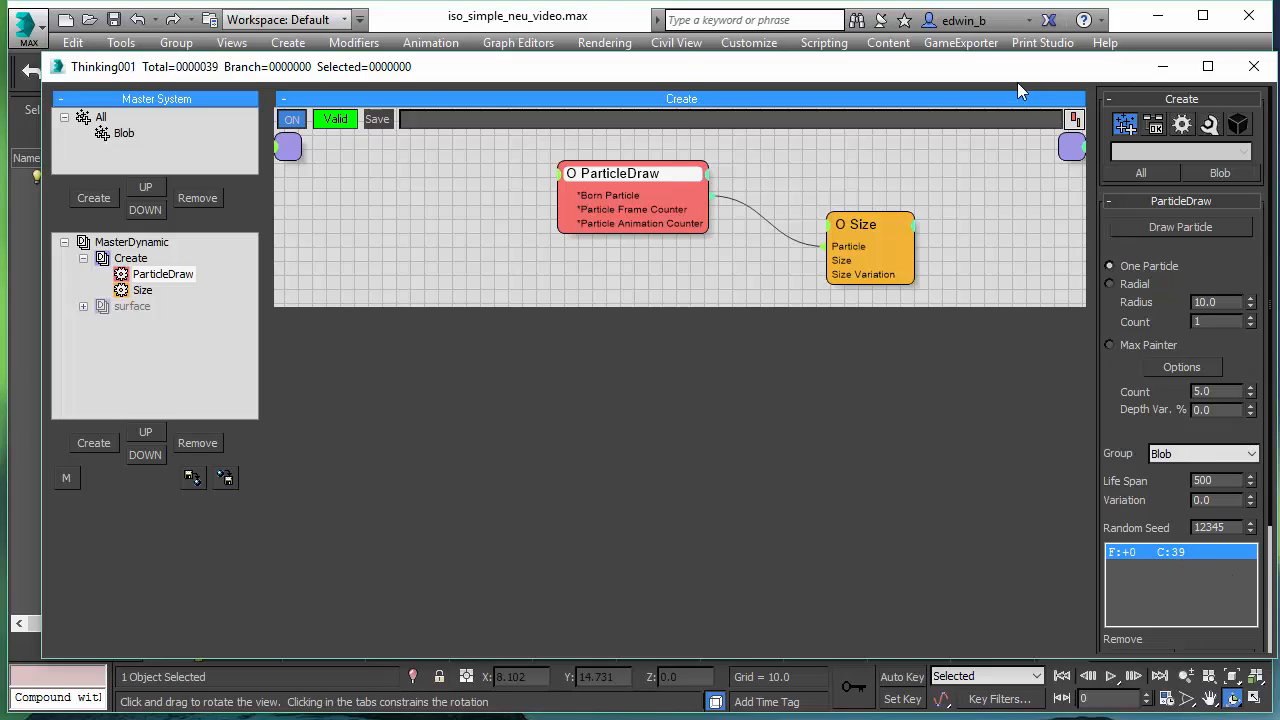
mouse_move(1032, 76)
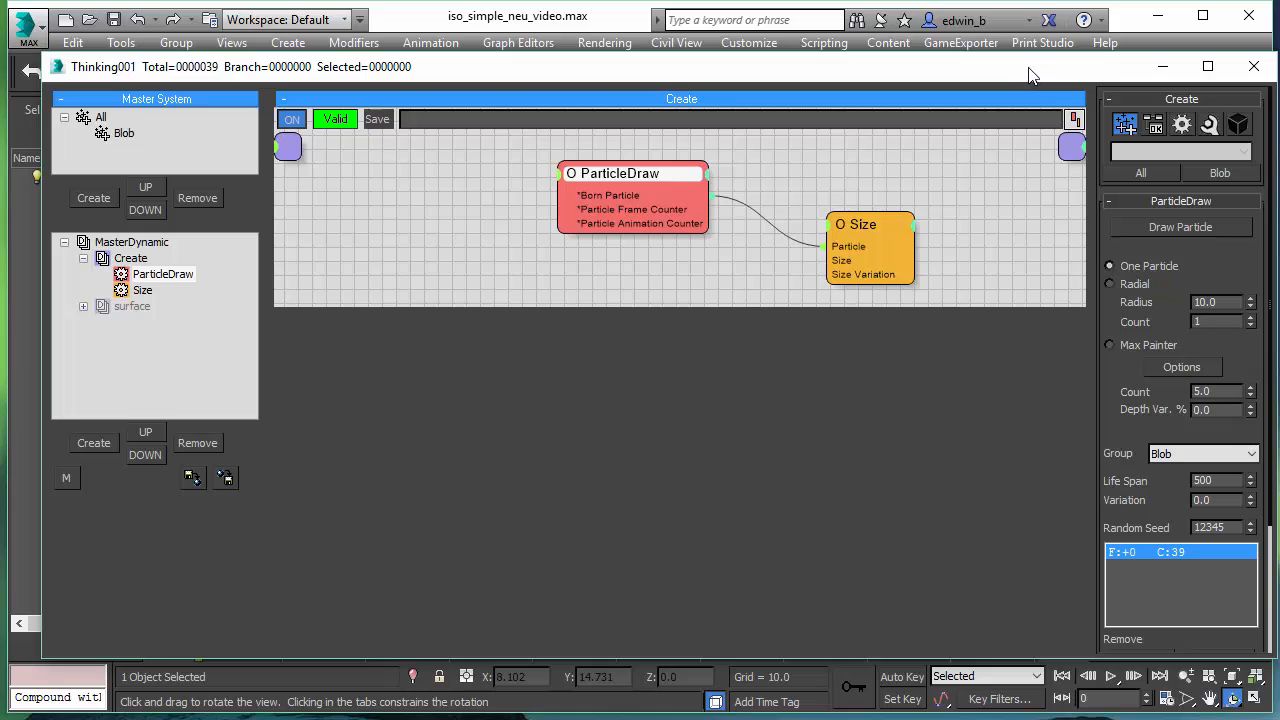
mouse_move(976, 76)
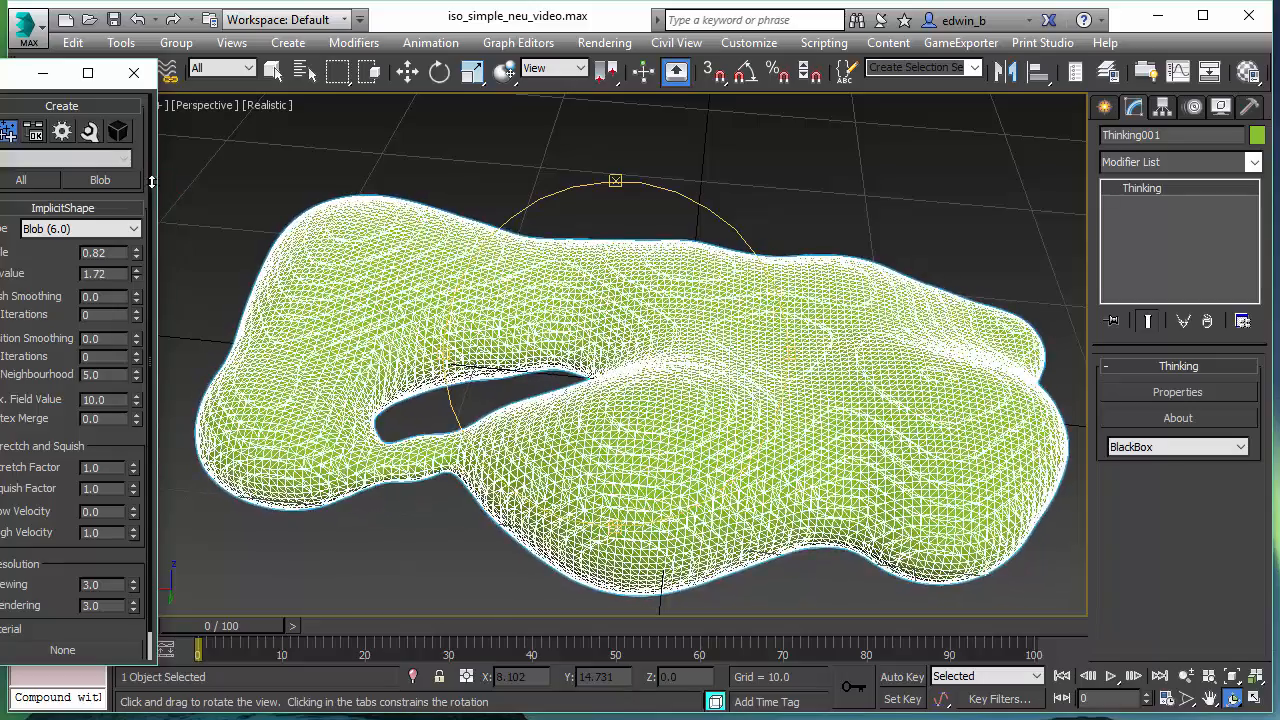
Orbit around the Blob (6.0) mesh to inspect the lumpy surface and its hole from several angles.
drag(616, 400, 670, 290)
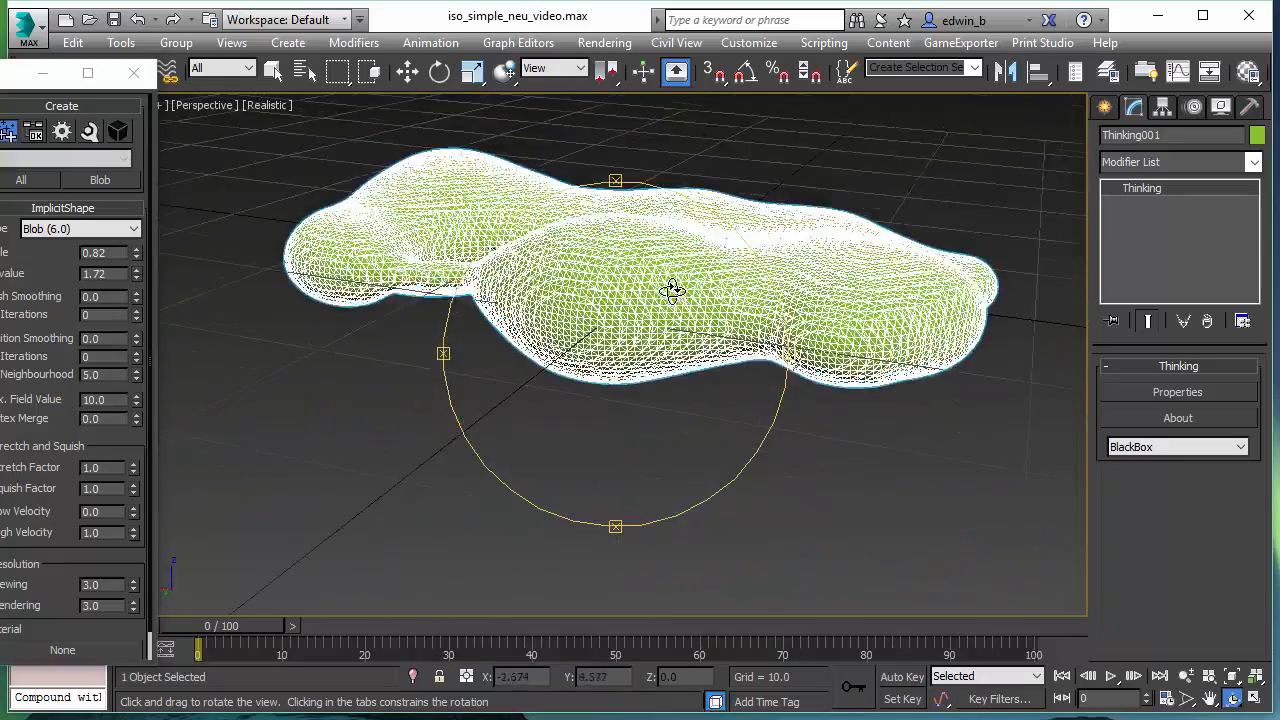
drag(672, 290, 700, 312)
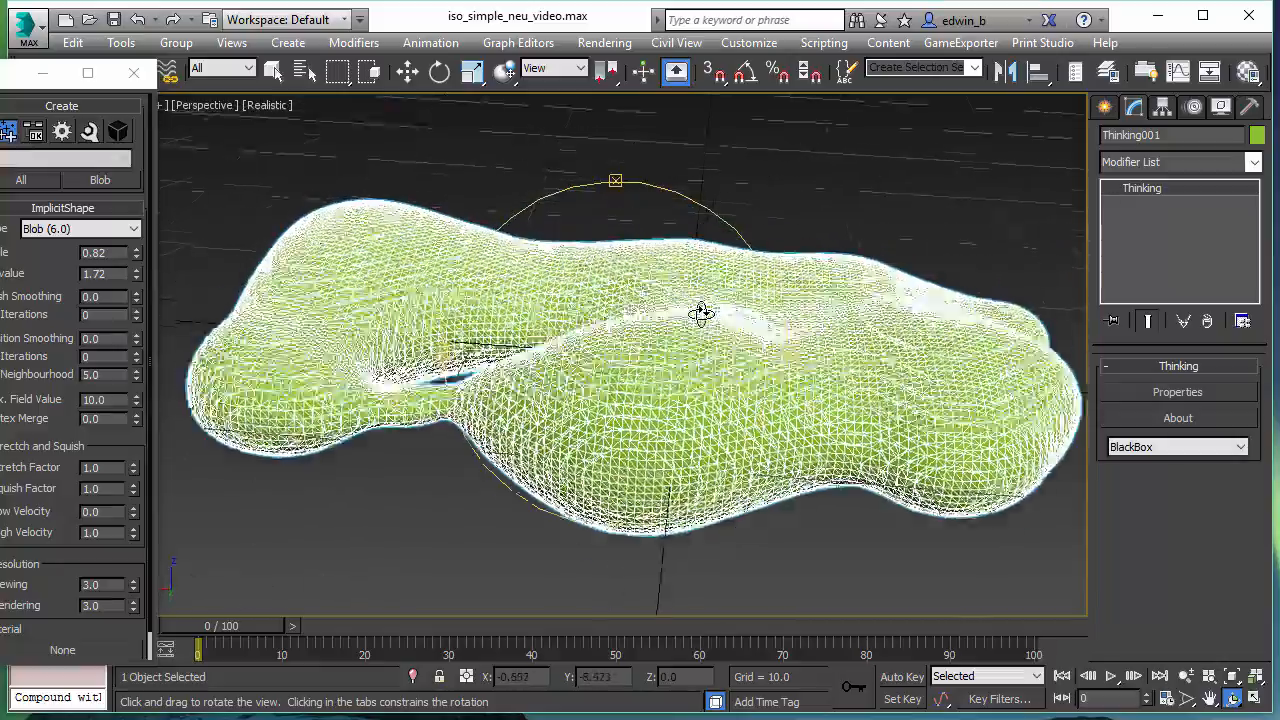
drag(700, 312, 704, 328)
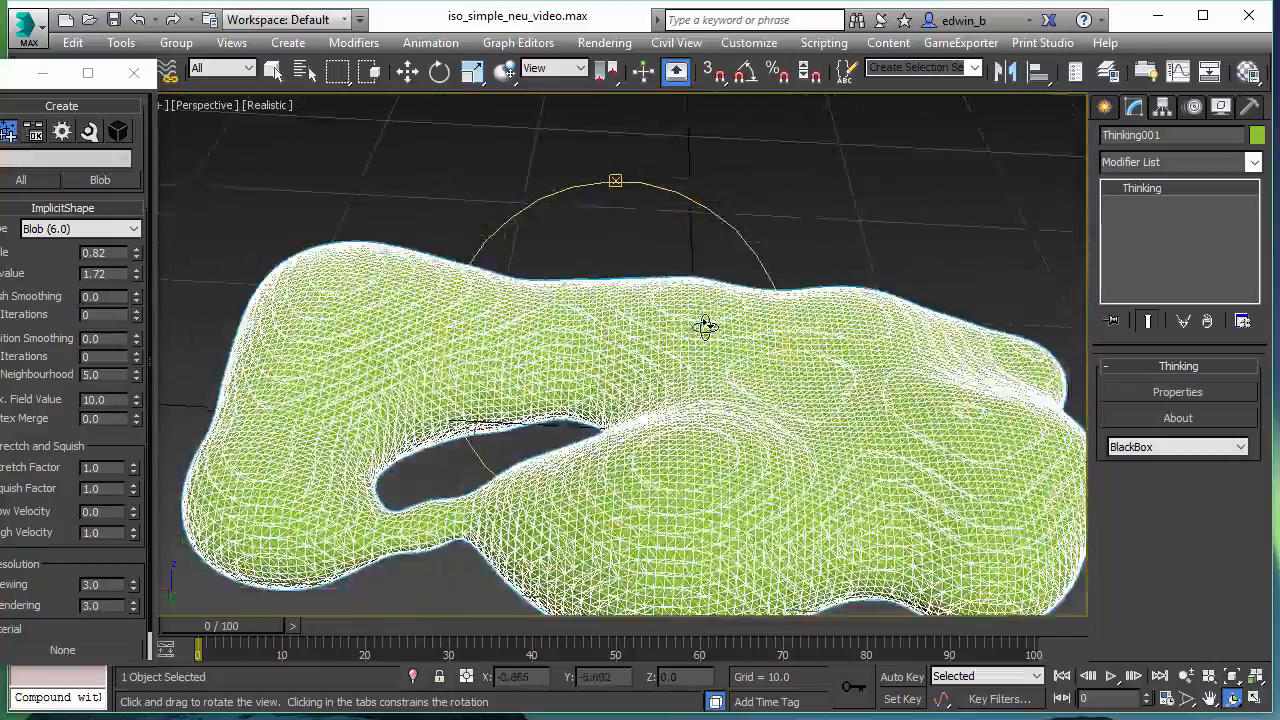
drag(704, 324, 704, 284)
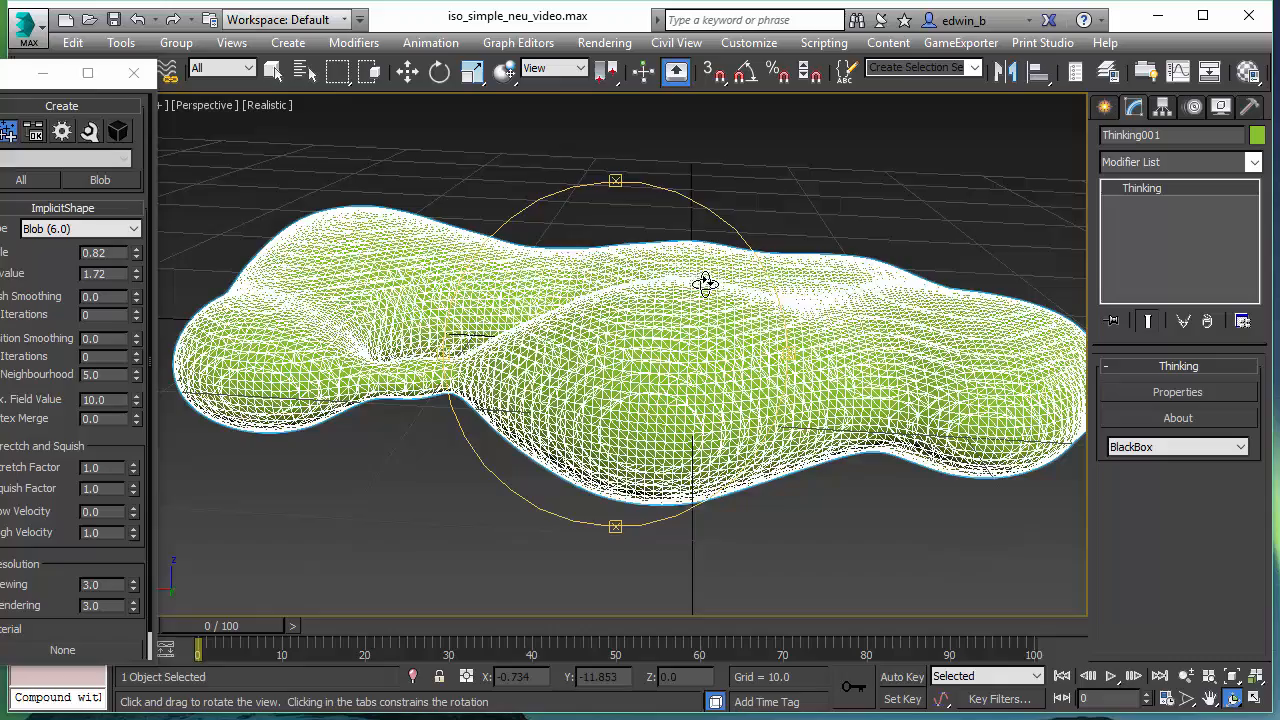
drag(704, 284, 784, 460)
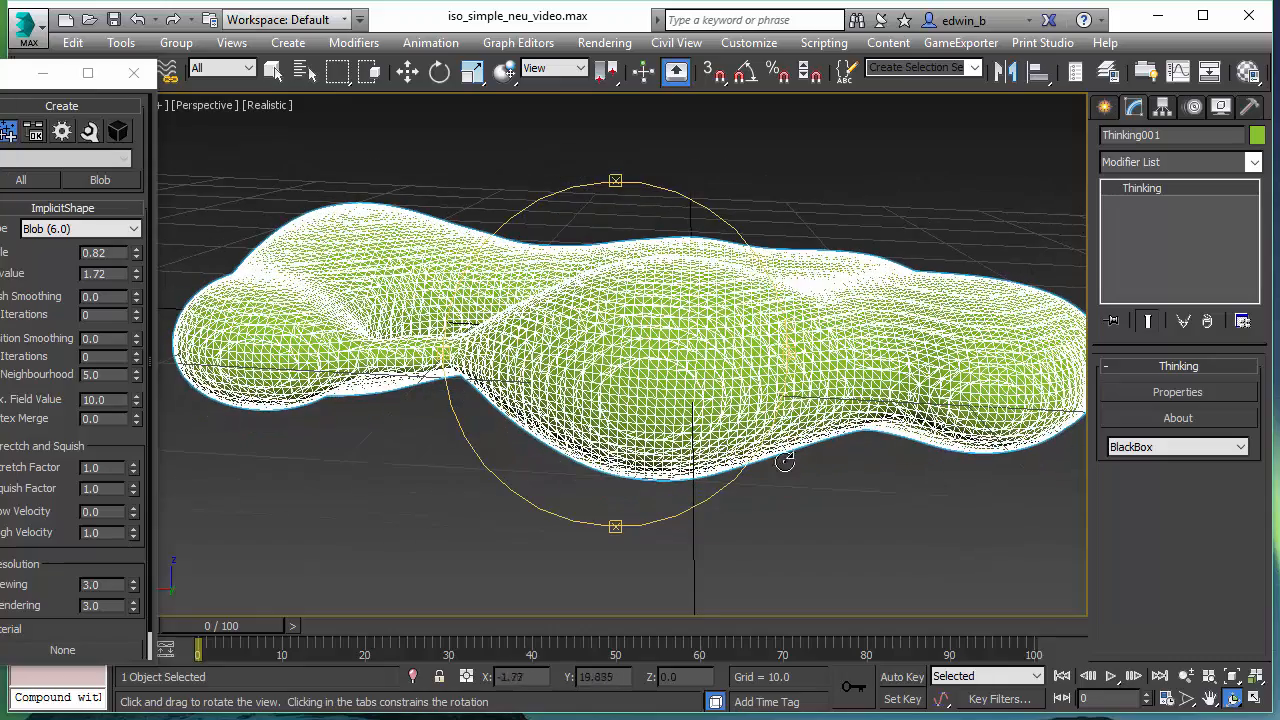
drag(784, 460, 610, 384)
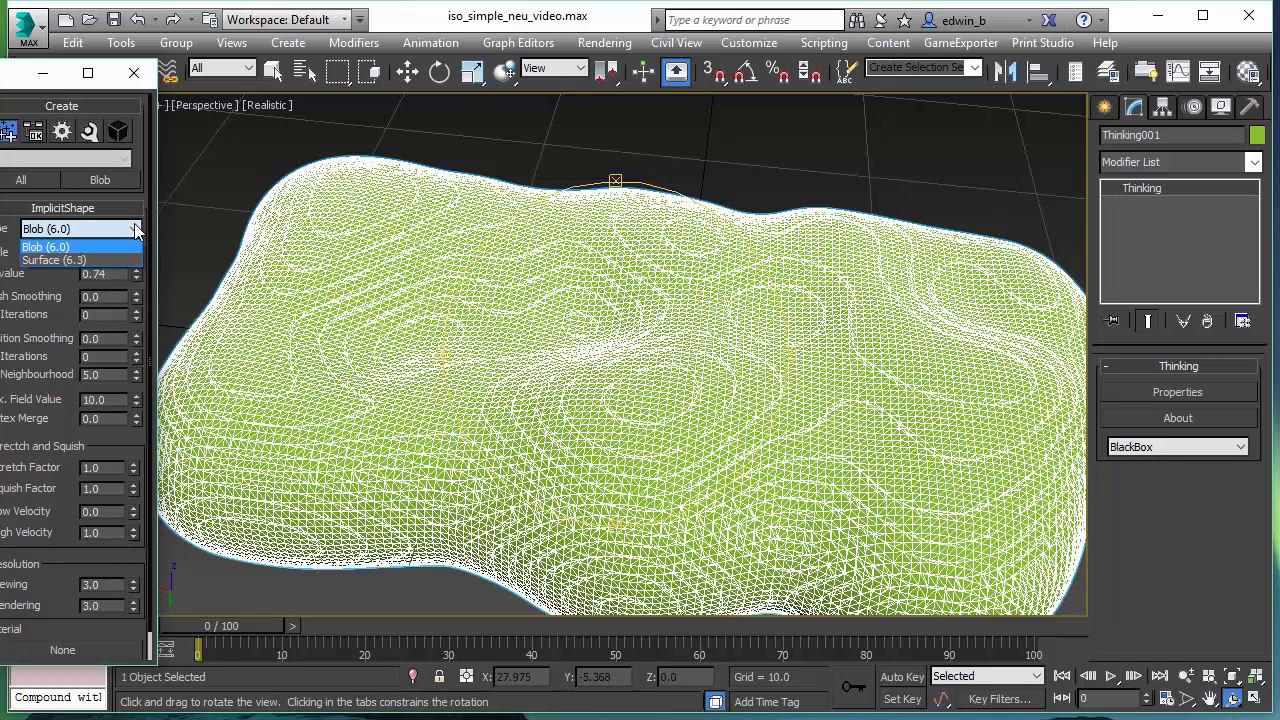
mouse_move(54, 260)
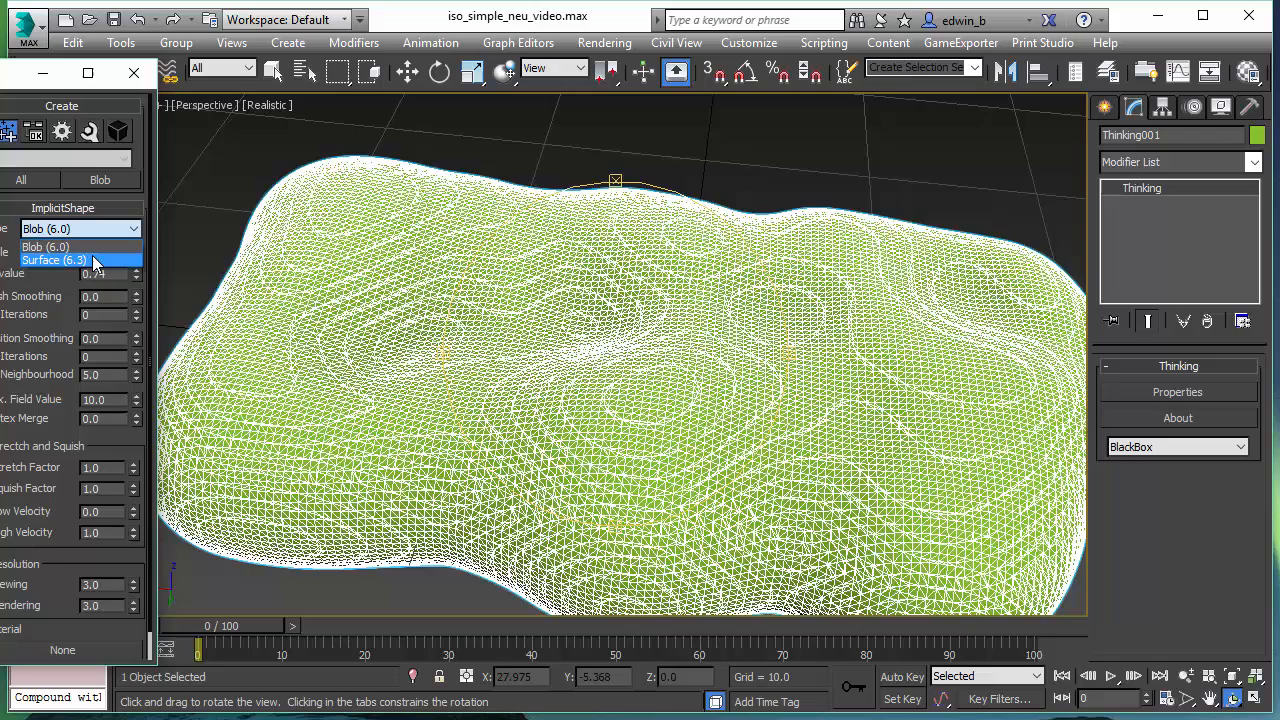
Switch ImplicitShape to Surface (6.3) and adjust its value, giving a thinner surface riddled with holes.
click(54, 260)
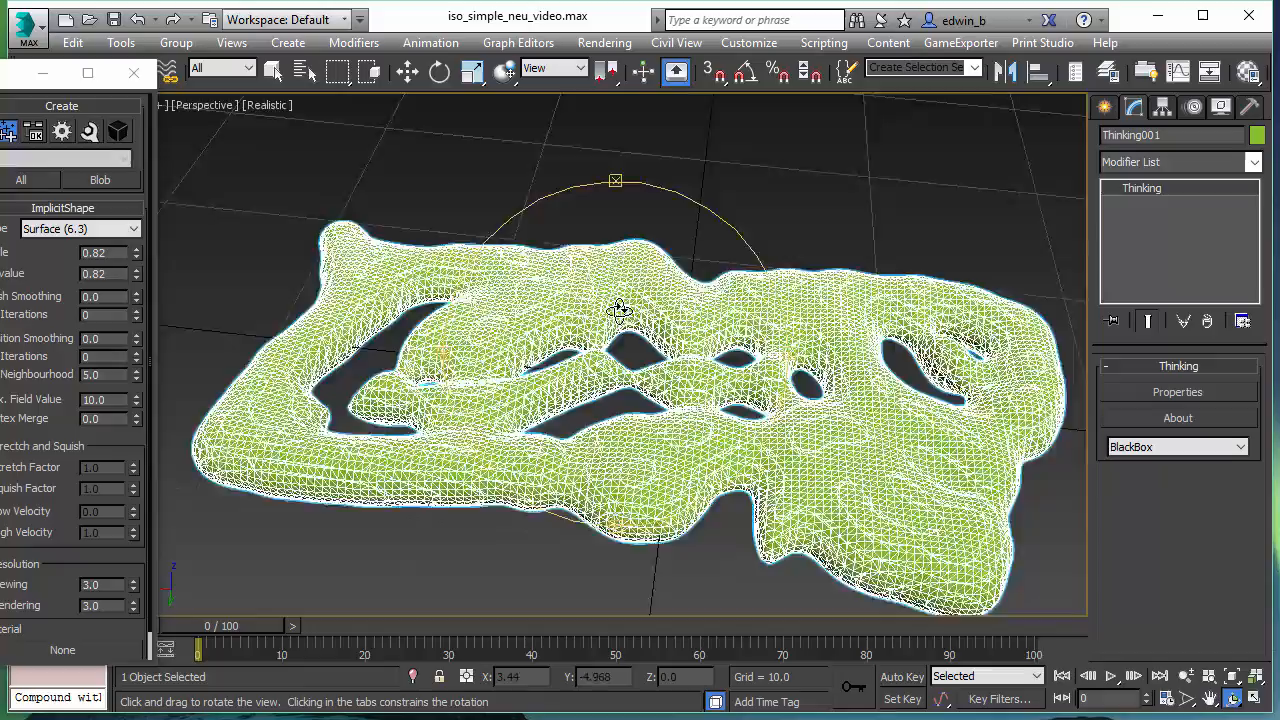
drag(618, 310, 624, 232)
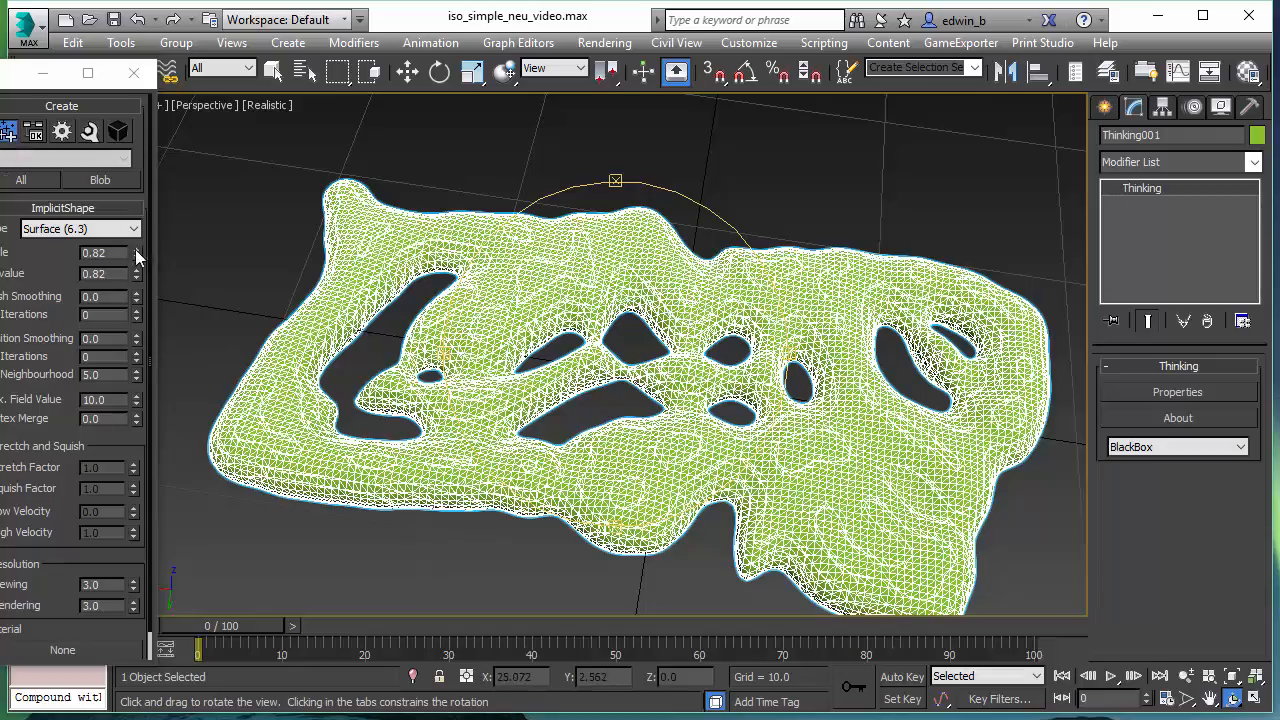
click(134, 248)
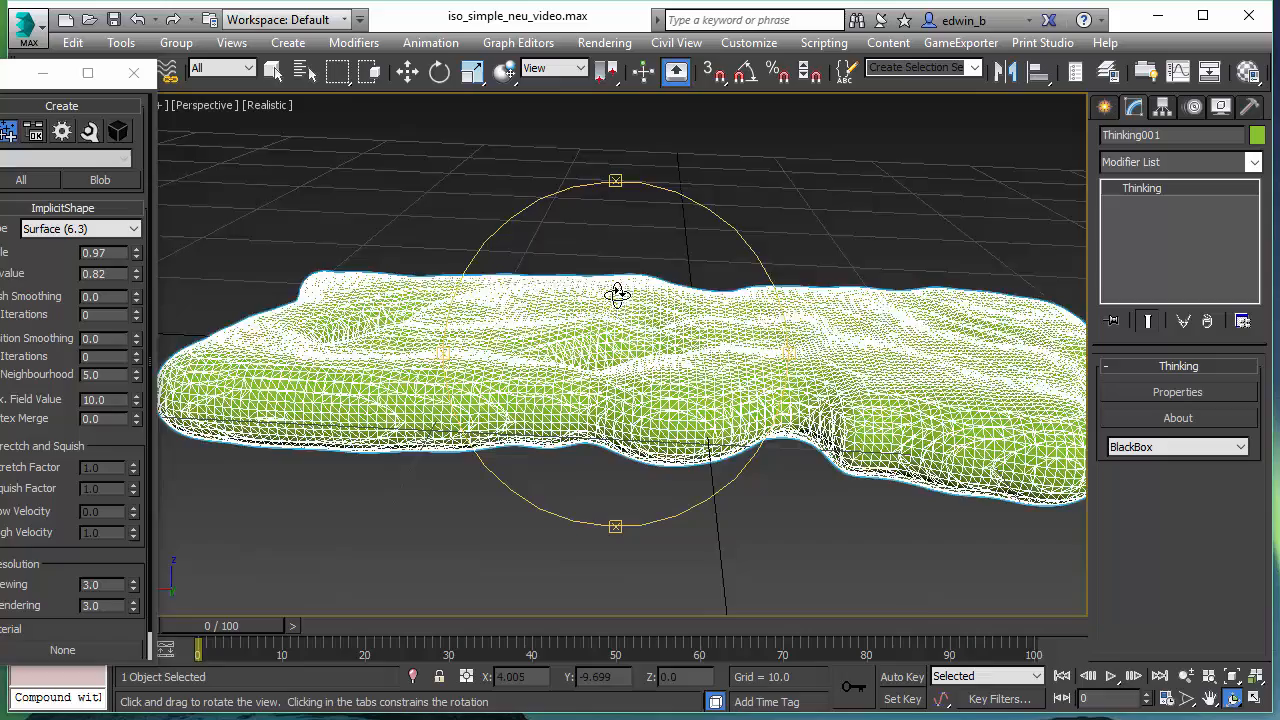
drag(616, 294, 604, 340)
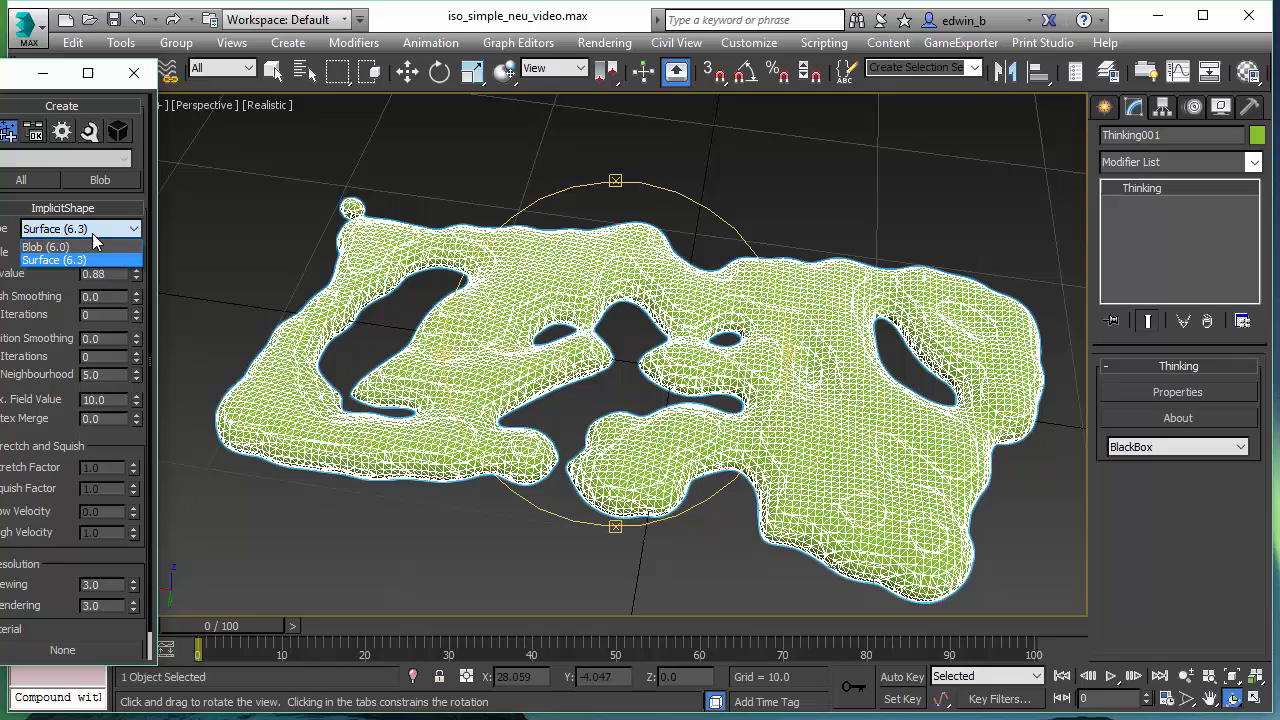
Switch ImplicitShape to Blob (6.0) and raise the blob value to fatten the mesh.
click(44, 246)
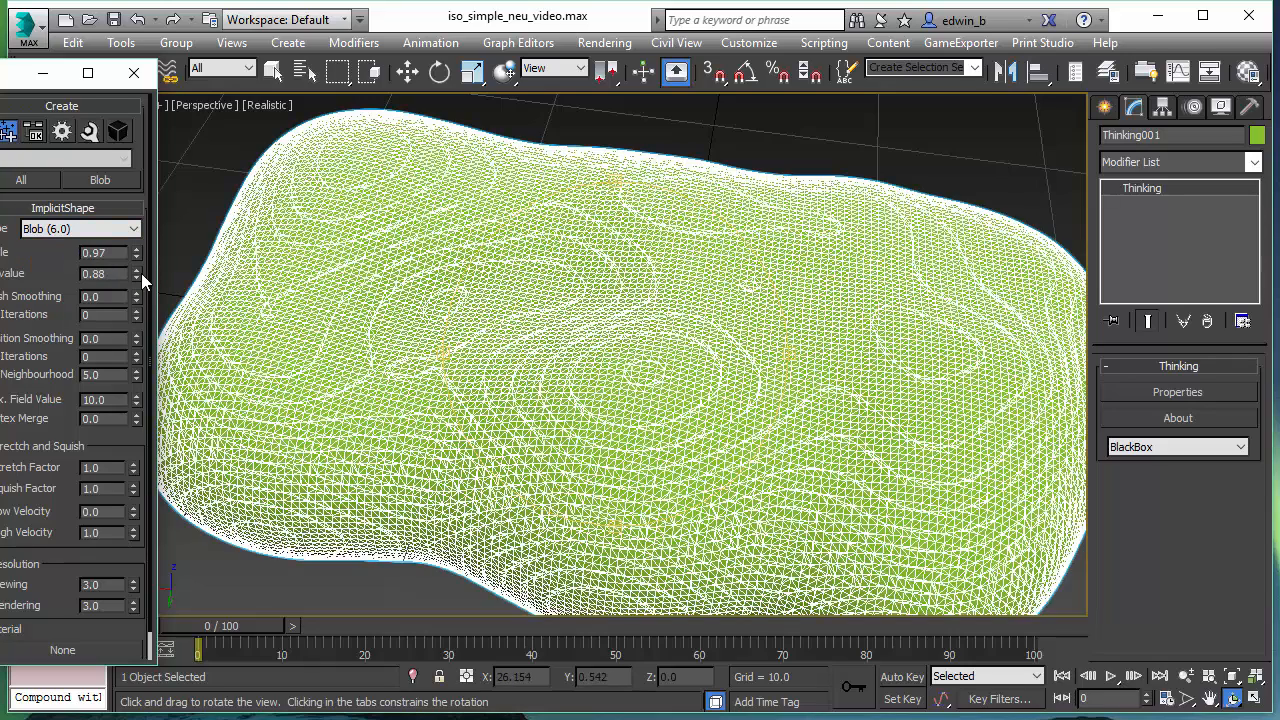
drag(136, 270, 136, 250)
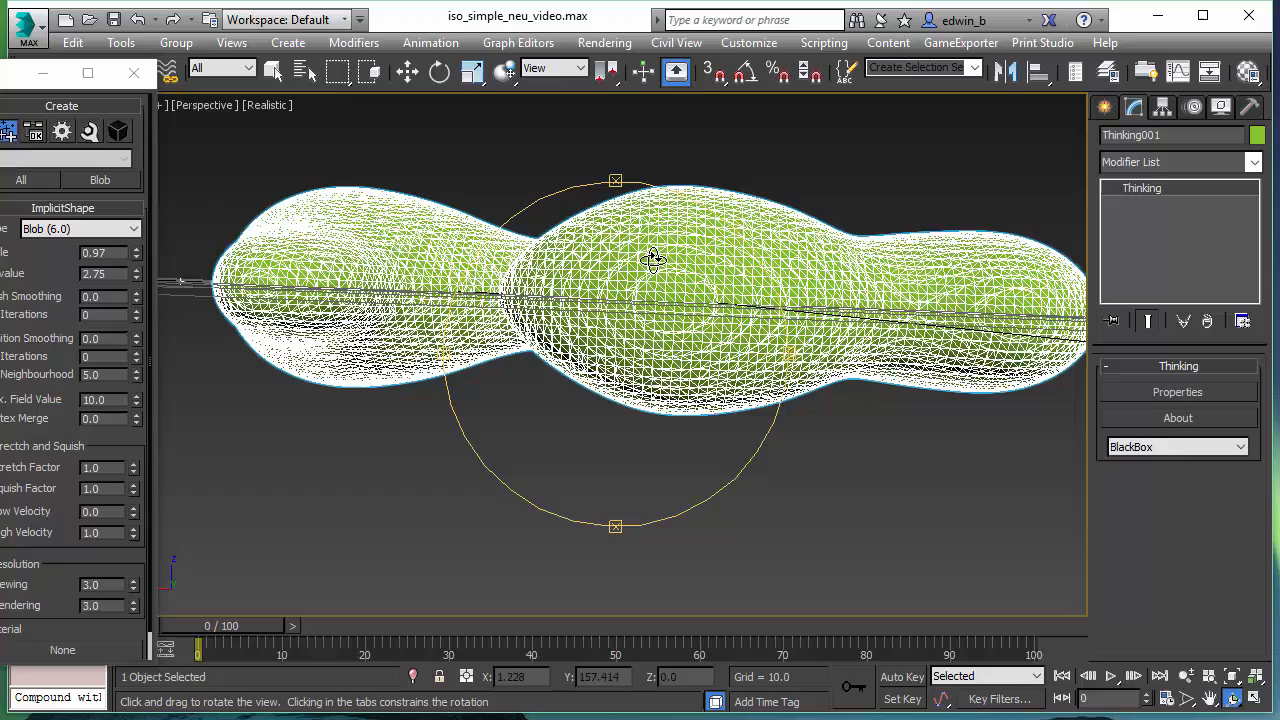
drag(650, 256, 650, 276)
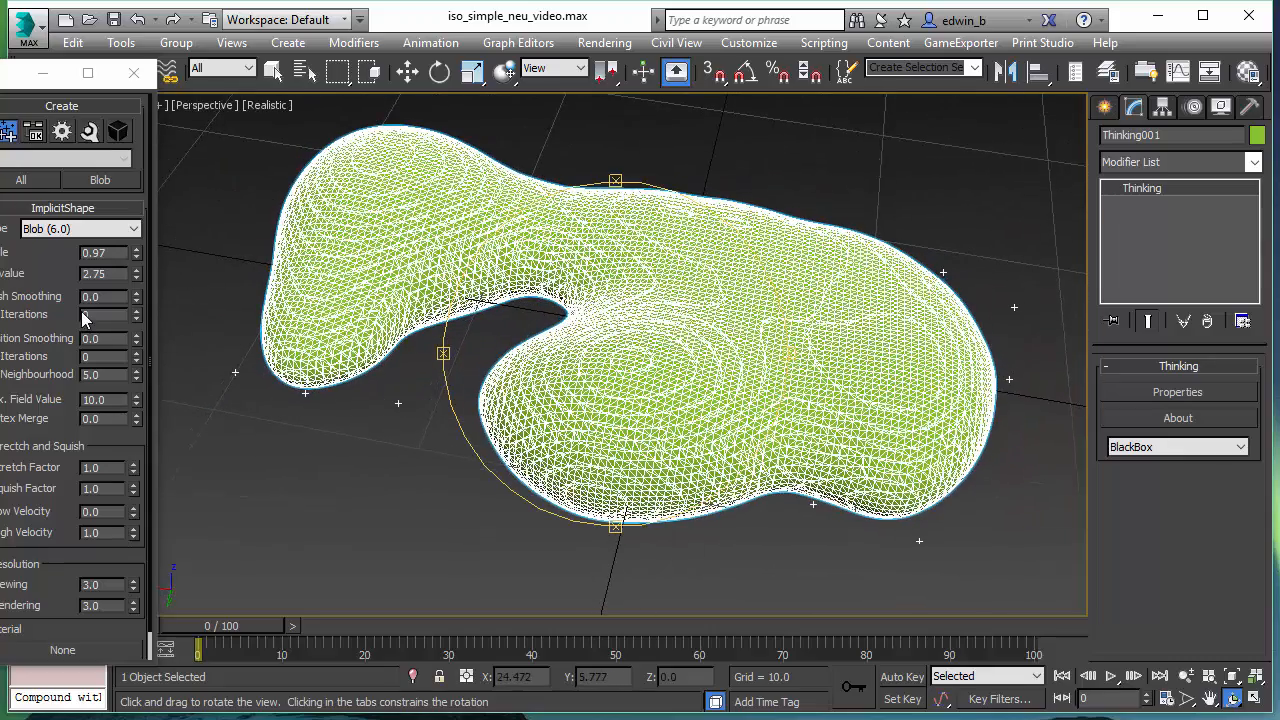
Lower the first blob value until holes open up in the merged mesh.
click(132, 272)
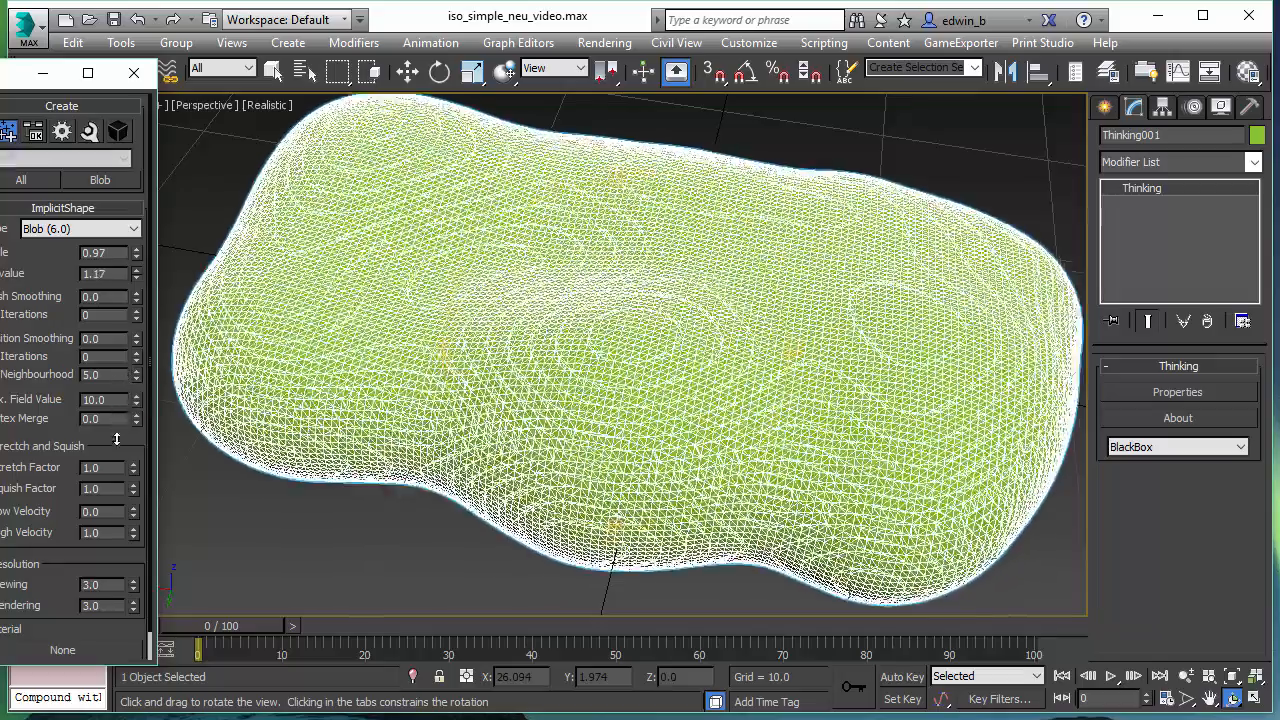
click(134, 274)
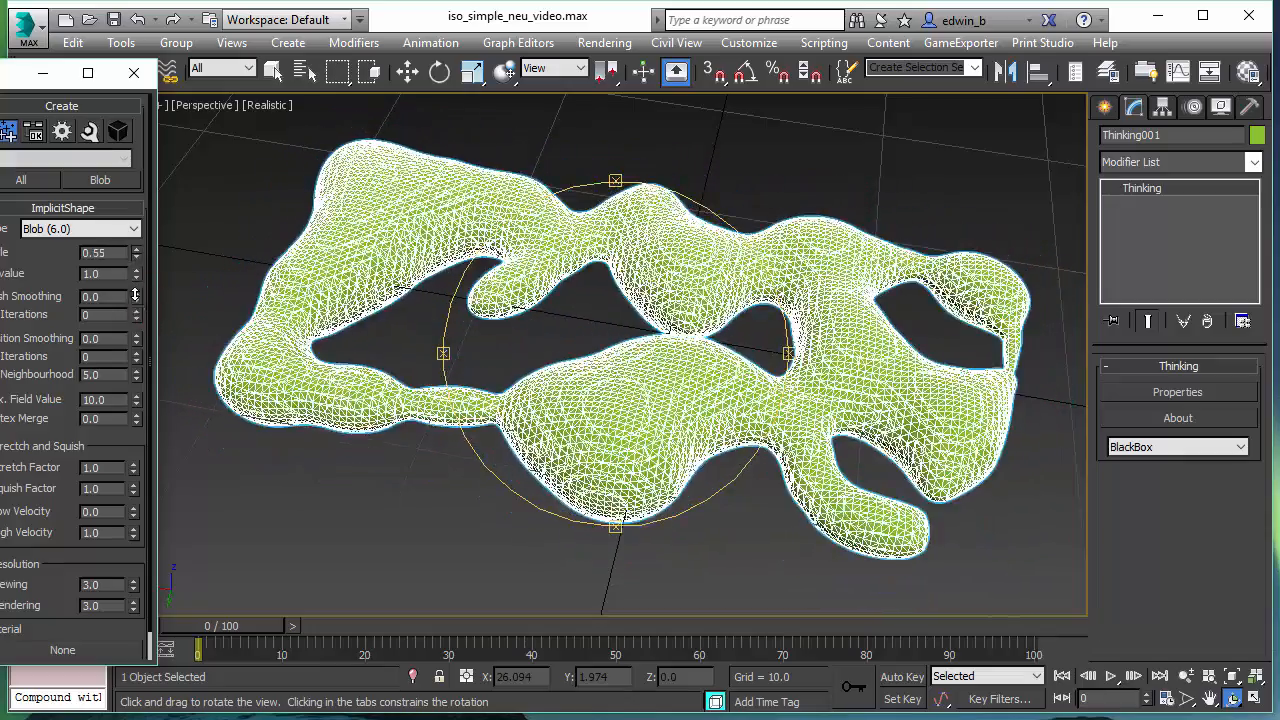
drag(600, 350, 684, 290)
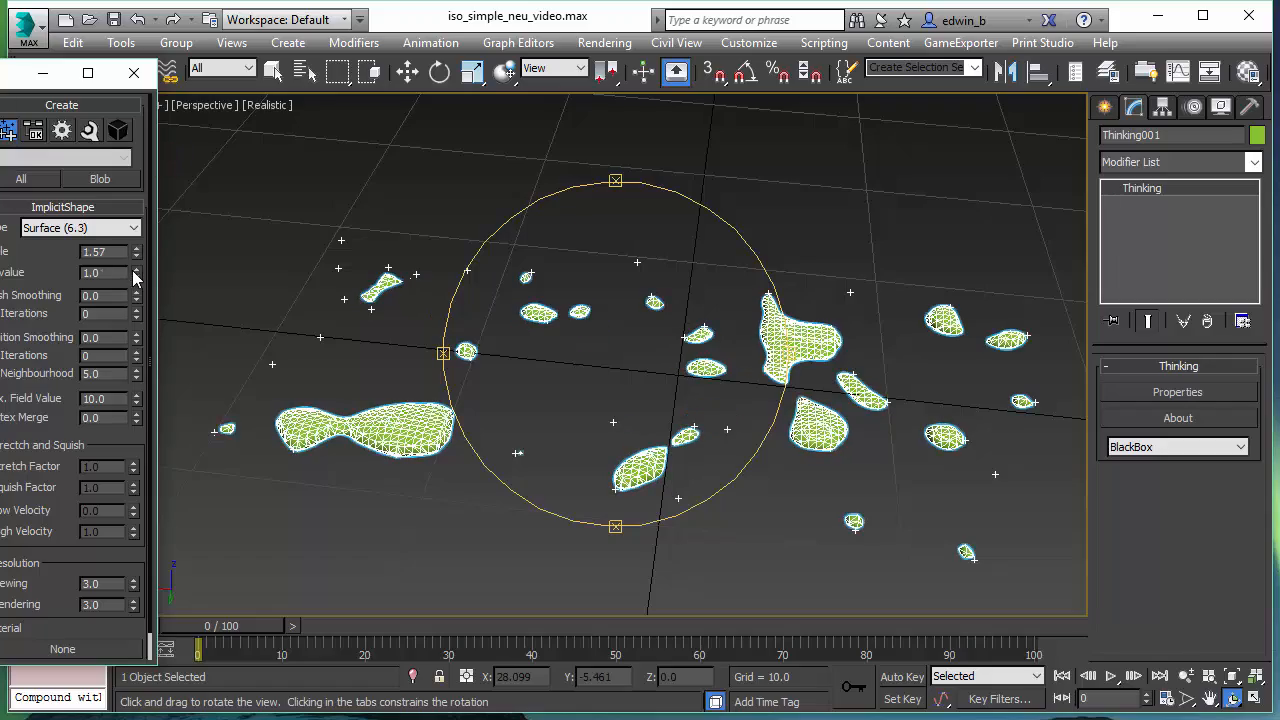
Tune the Surface (6.3) values down to about 0.89 and 0.83 so the flat sheet opens up with holes.
click(136, 276)
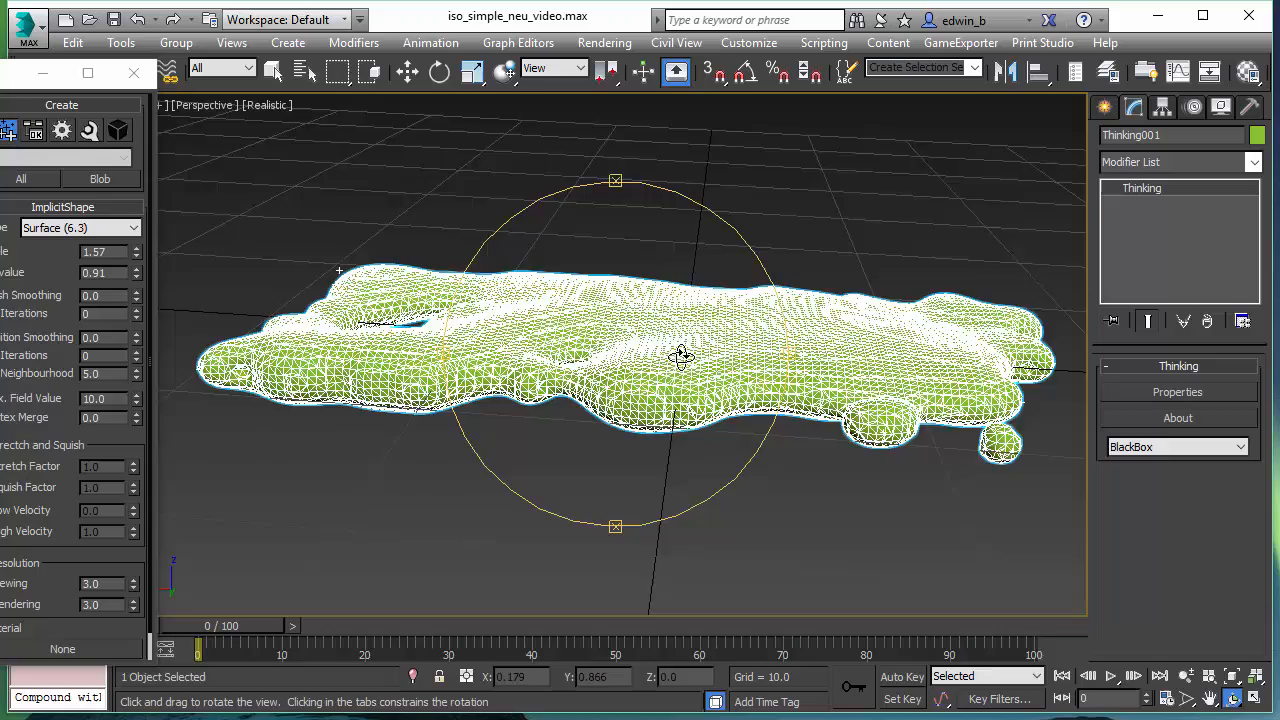
drag(680, 358, 688, 390)
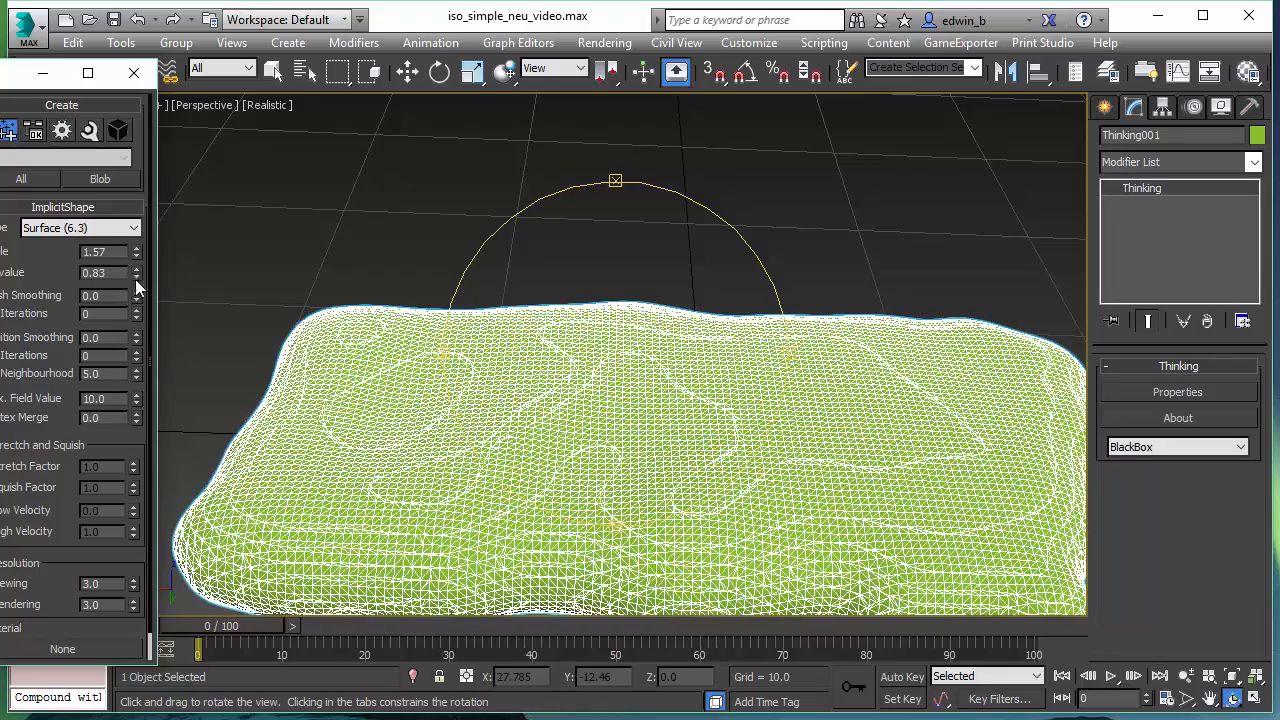
drag(136, 248, 136, 258)
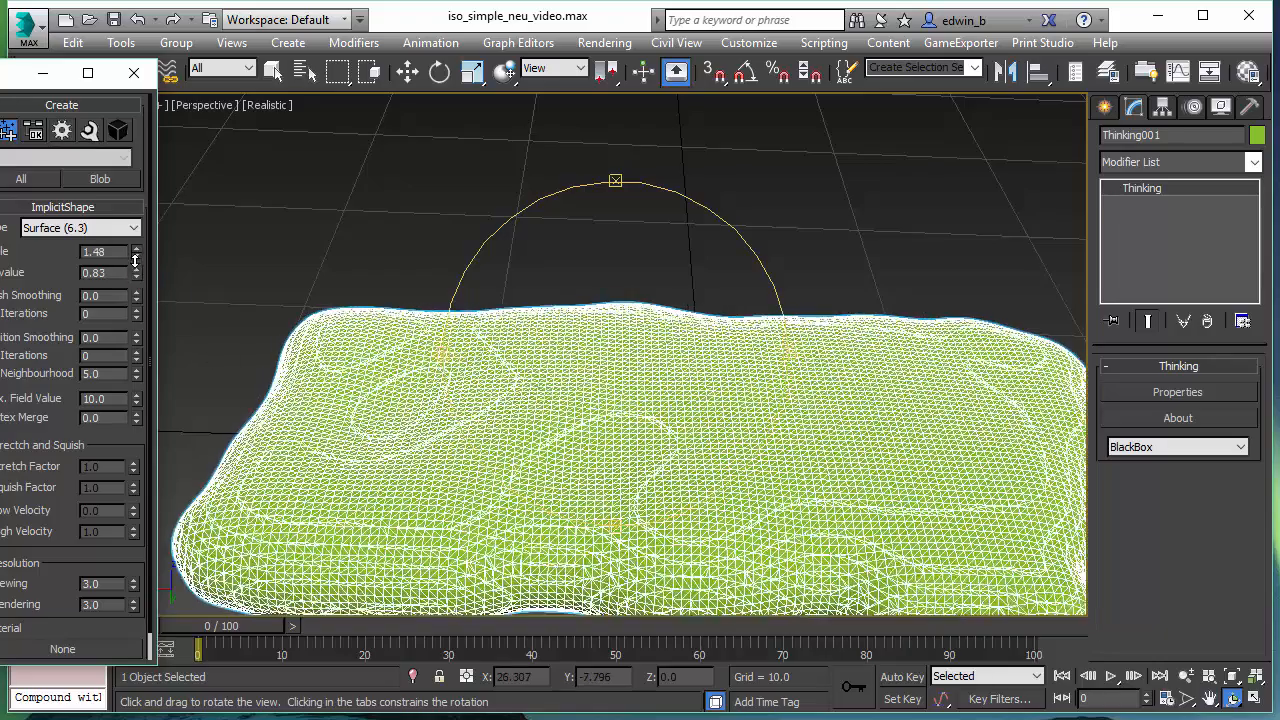
drag(136, 248, 136, 258)
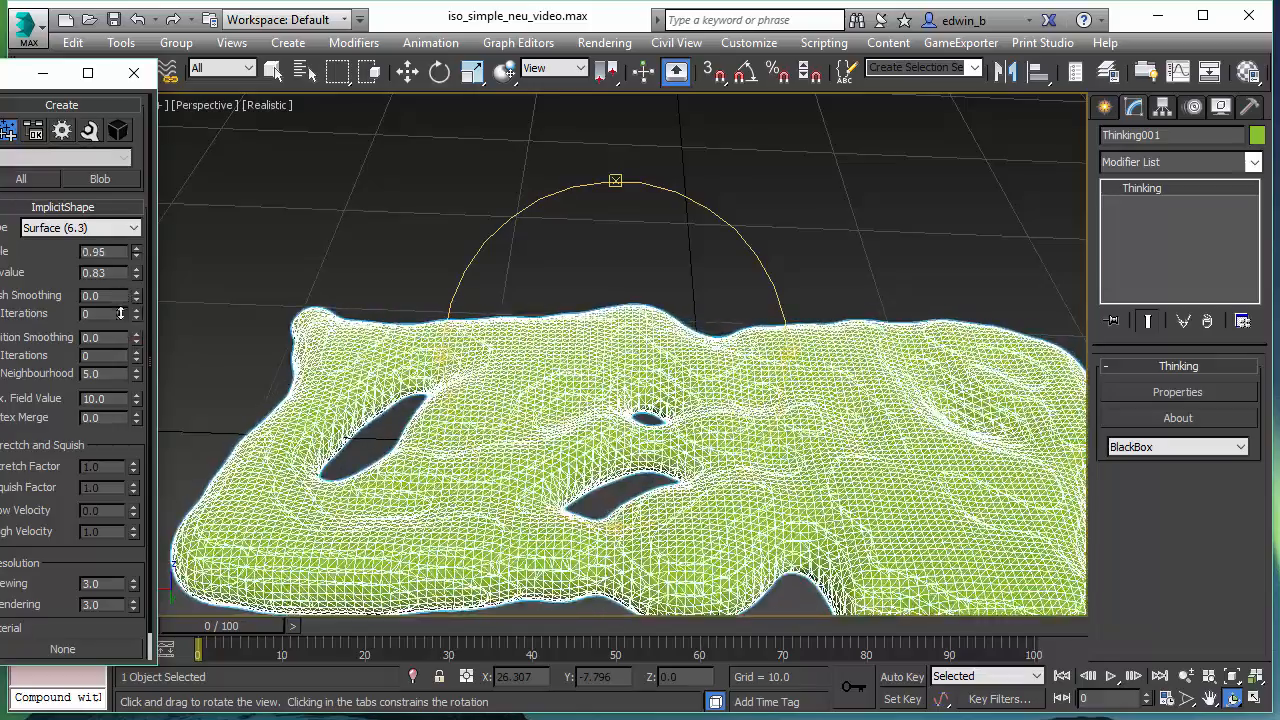
drag(620, 400, 704, 372)
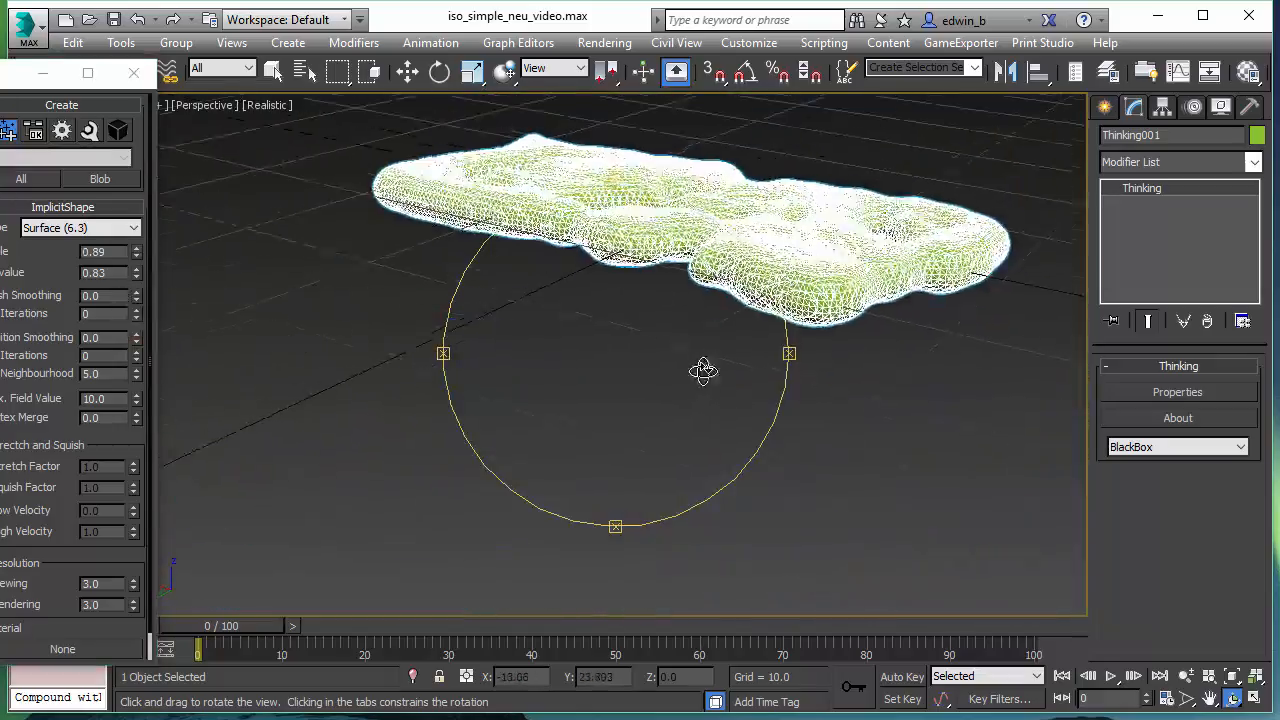
drag(704, 372, 408, 312)
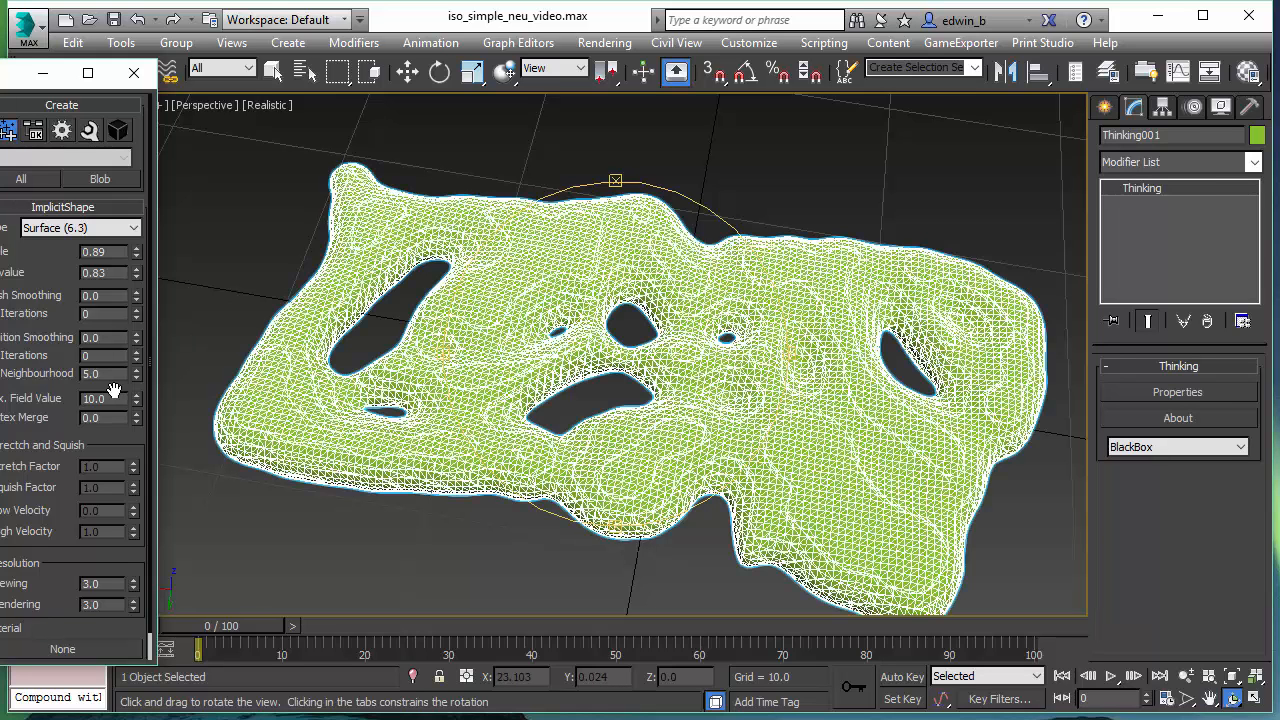
drag(650, 380, 650, 370)
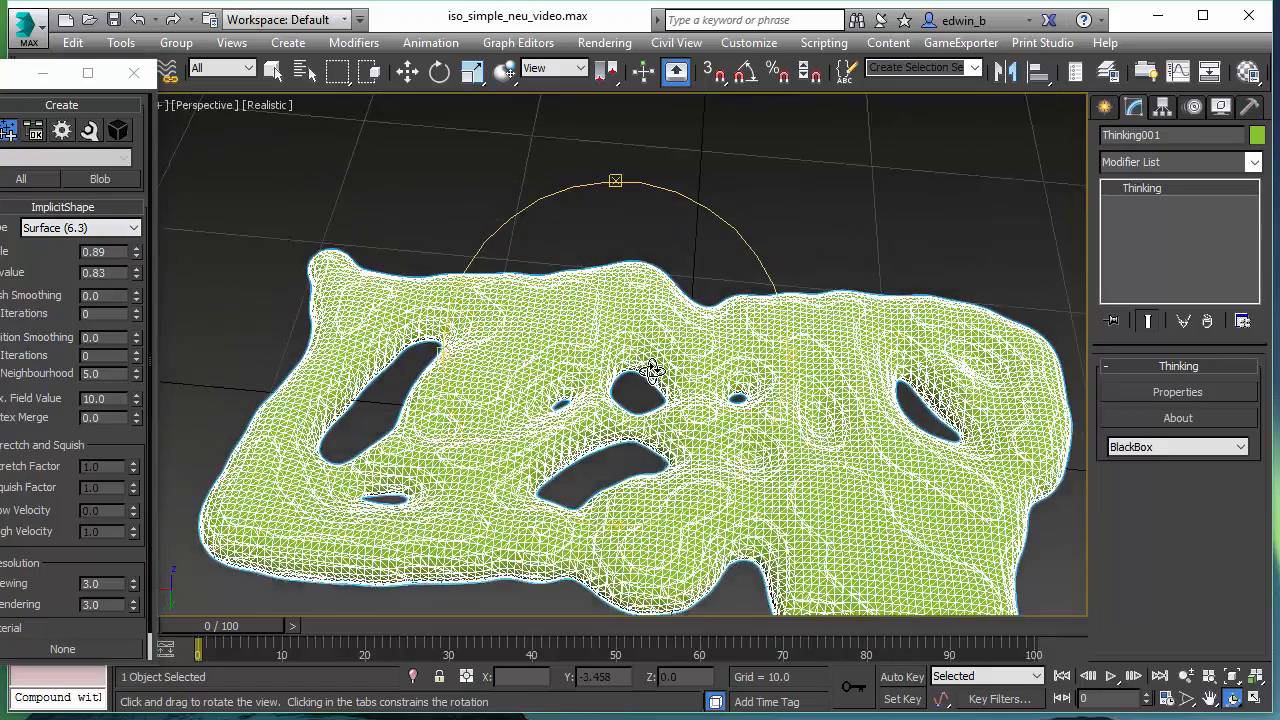
drag(650, 370, 640, 390)
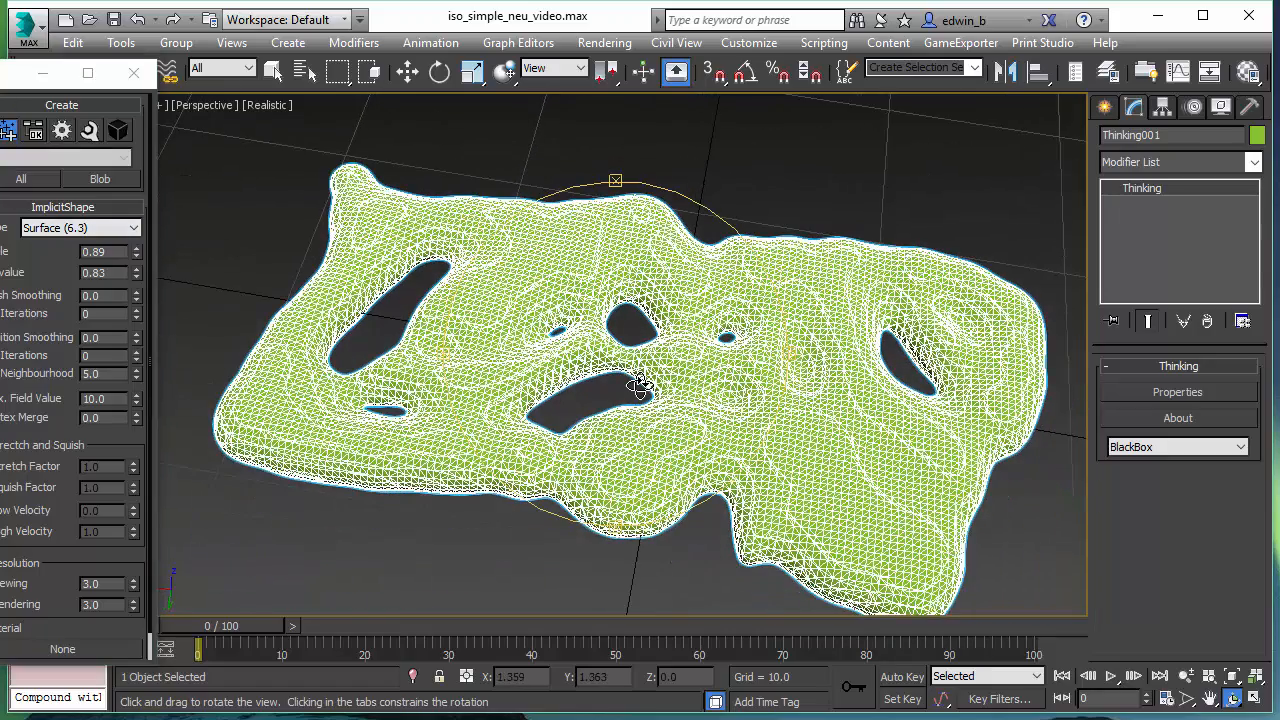